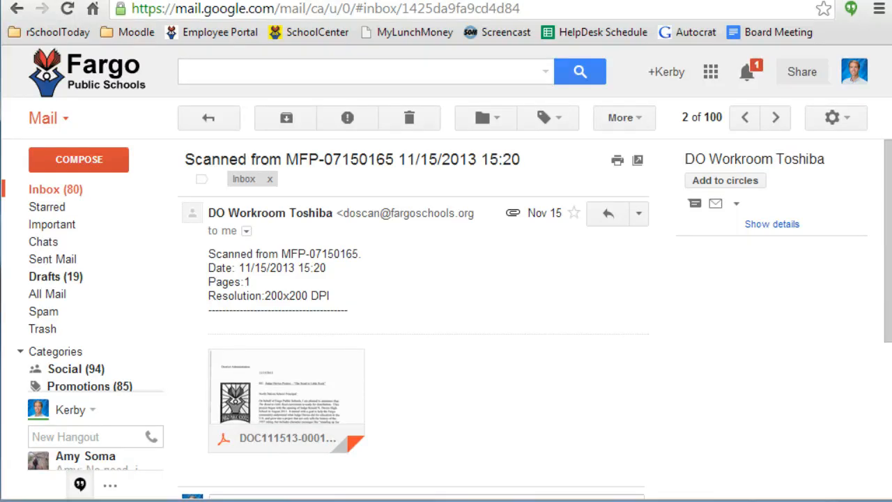
pyautogui.moveTo(437, 385)
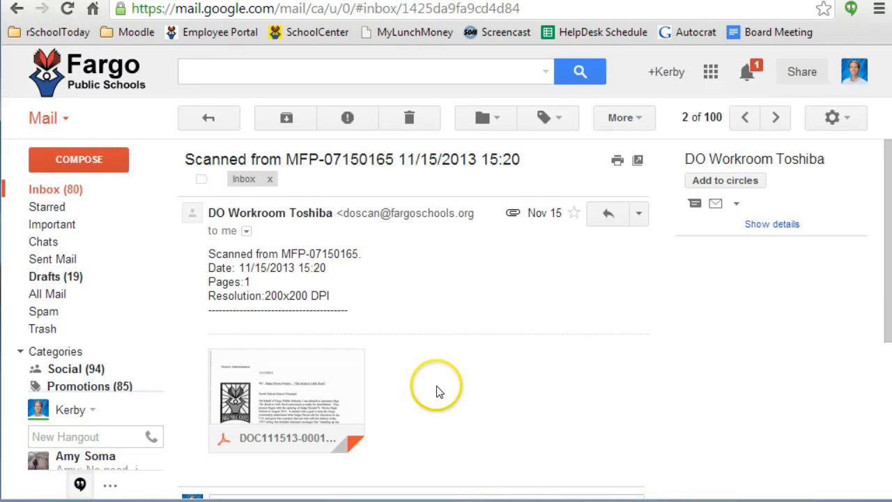
pyautogui.moveTo(467, 354)
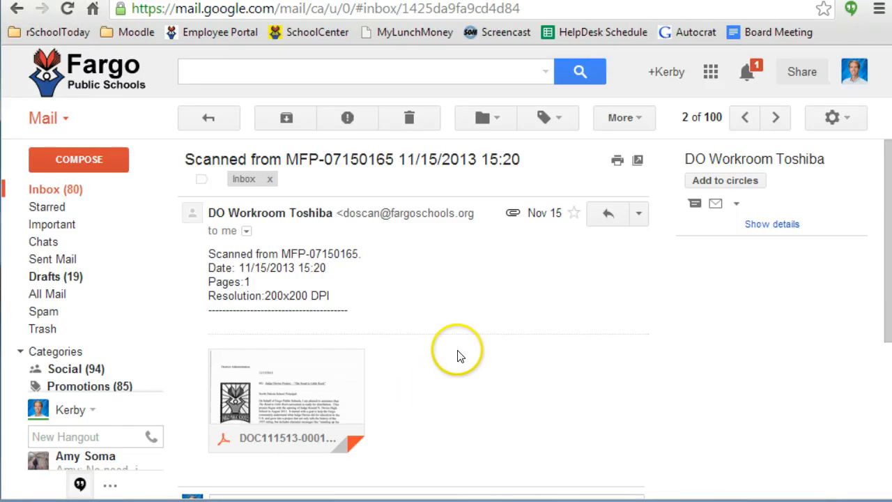
pyautogui.moveTo(286, 397)
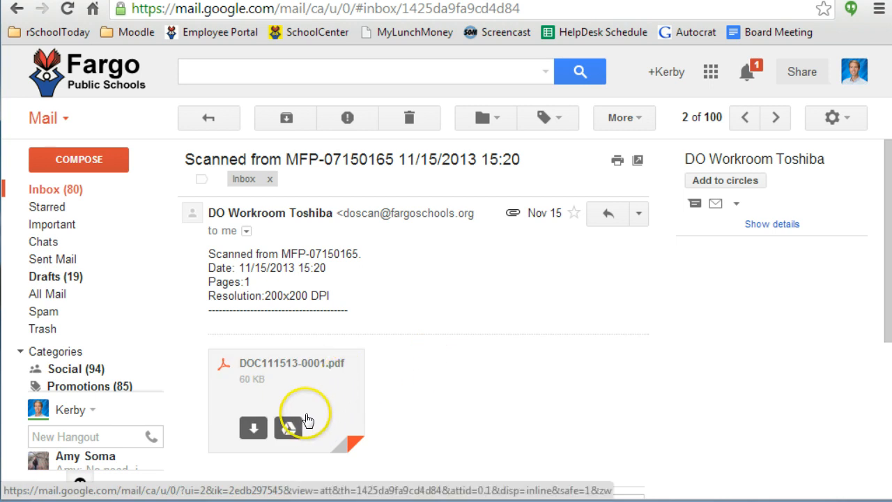
pyautogui.moveTo(287, 428)
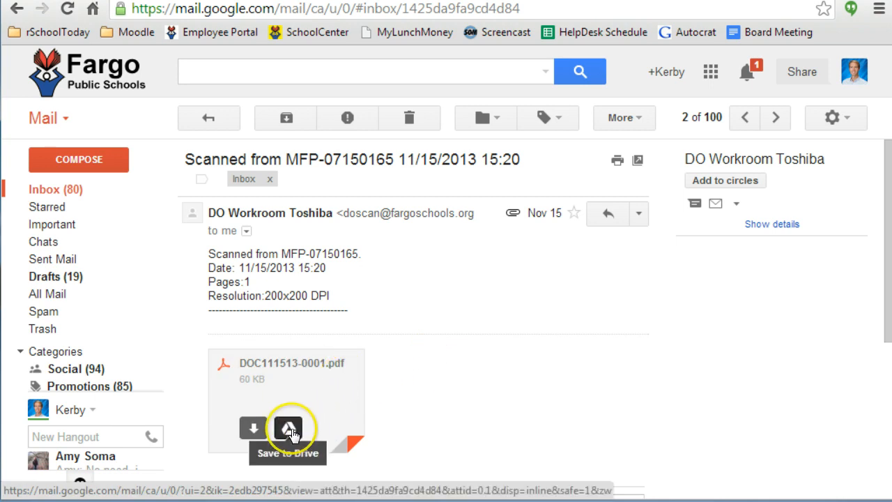
# Save the attachment DOC111513-0001.pdf to Google Drive from its thumbnail's Save to Drive icon
pyautogui.click(287, 428)
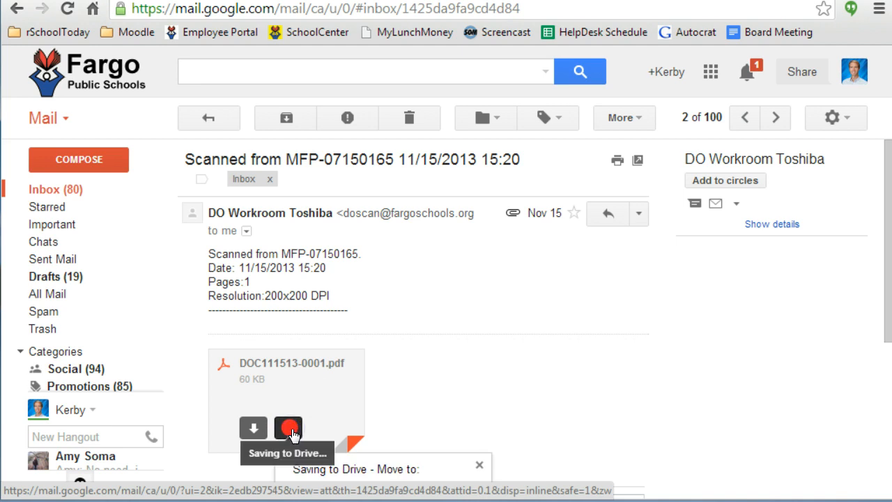
# Move the saved PDF into the GoogleFiles folder via the 'Saved to Drive - Move to' popup
pyautogui.click(287, 428)
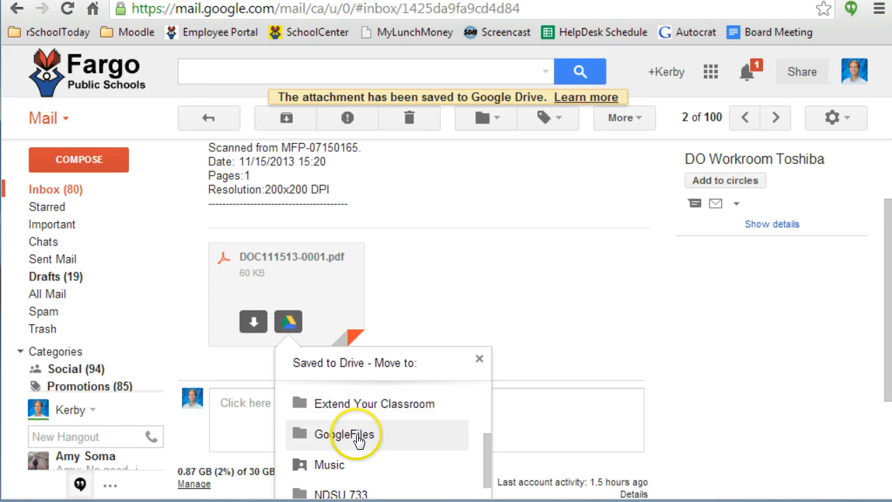
pyautogui.click(346, 435)
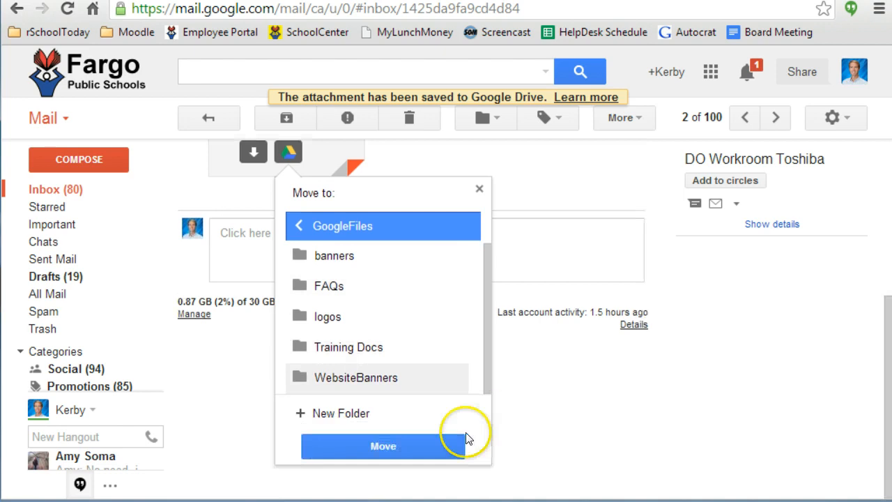
pyautogui.click(382, 446)
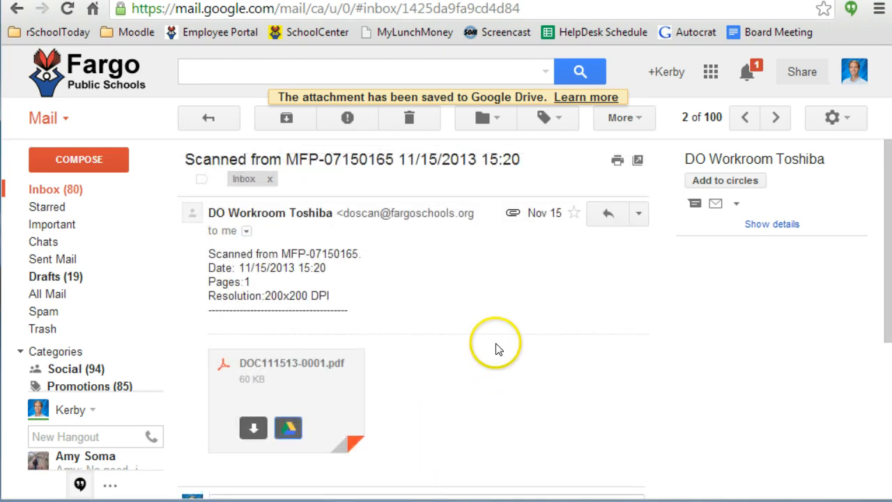
pyautogui.moveTo(354, 424)
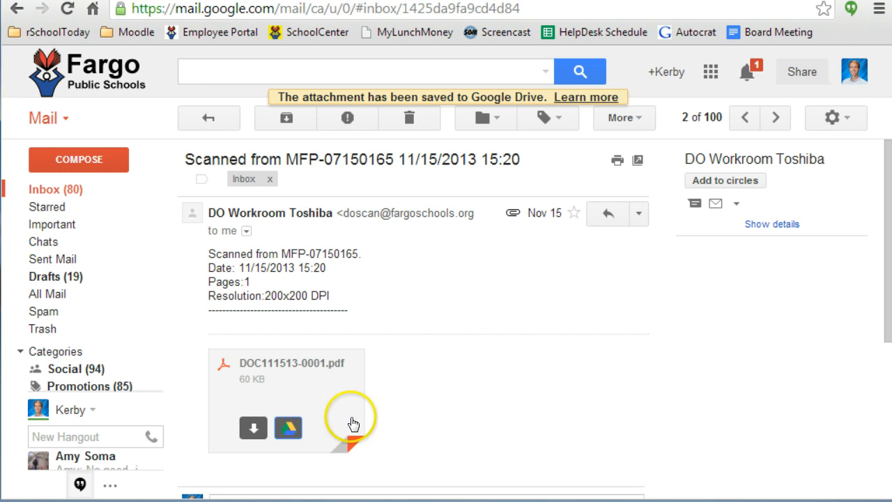
pyautogui.moveTo(287, 428)
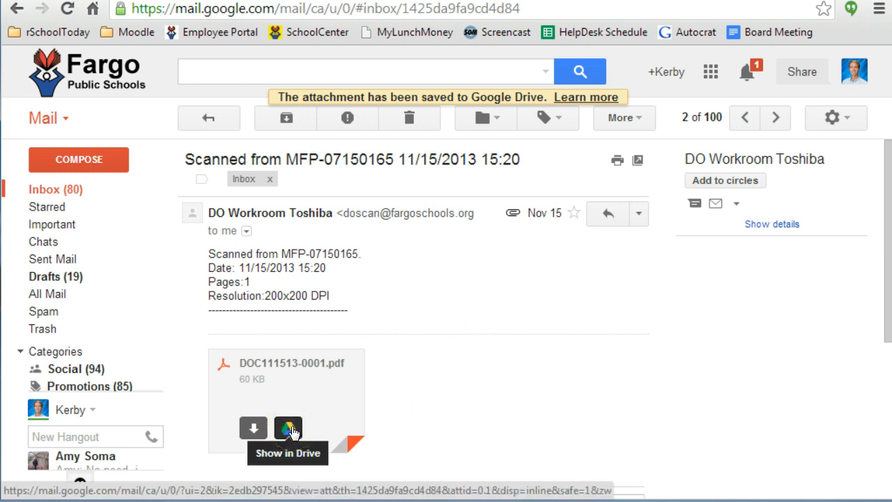
# Show the saved PDF in Google Drive using the attachment's Show in Drive icon
pyautogui.click(288, 428)
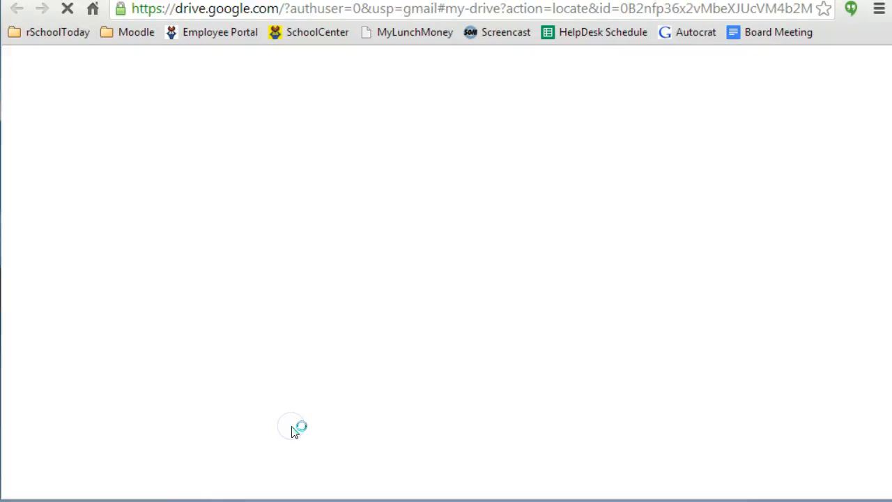